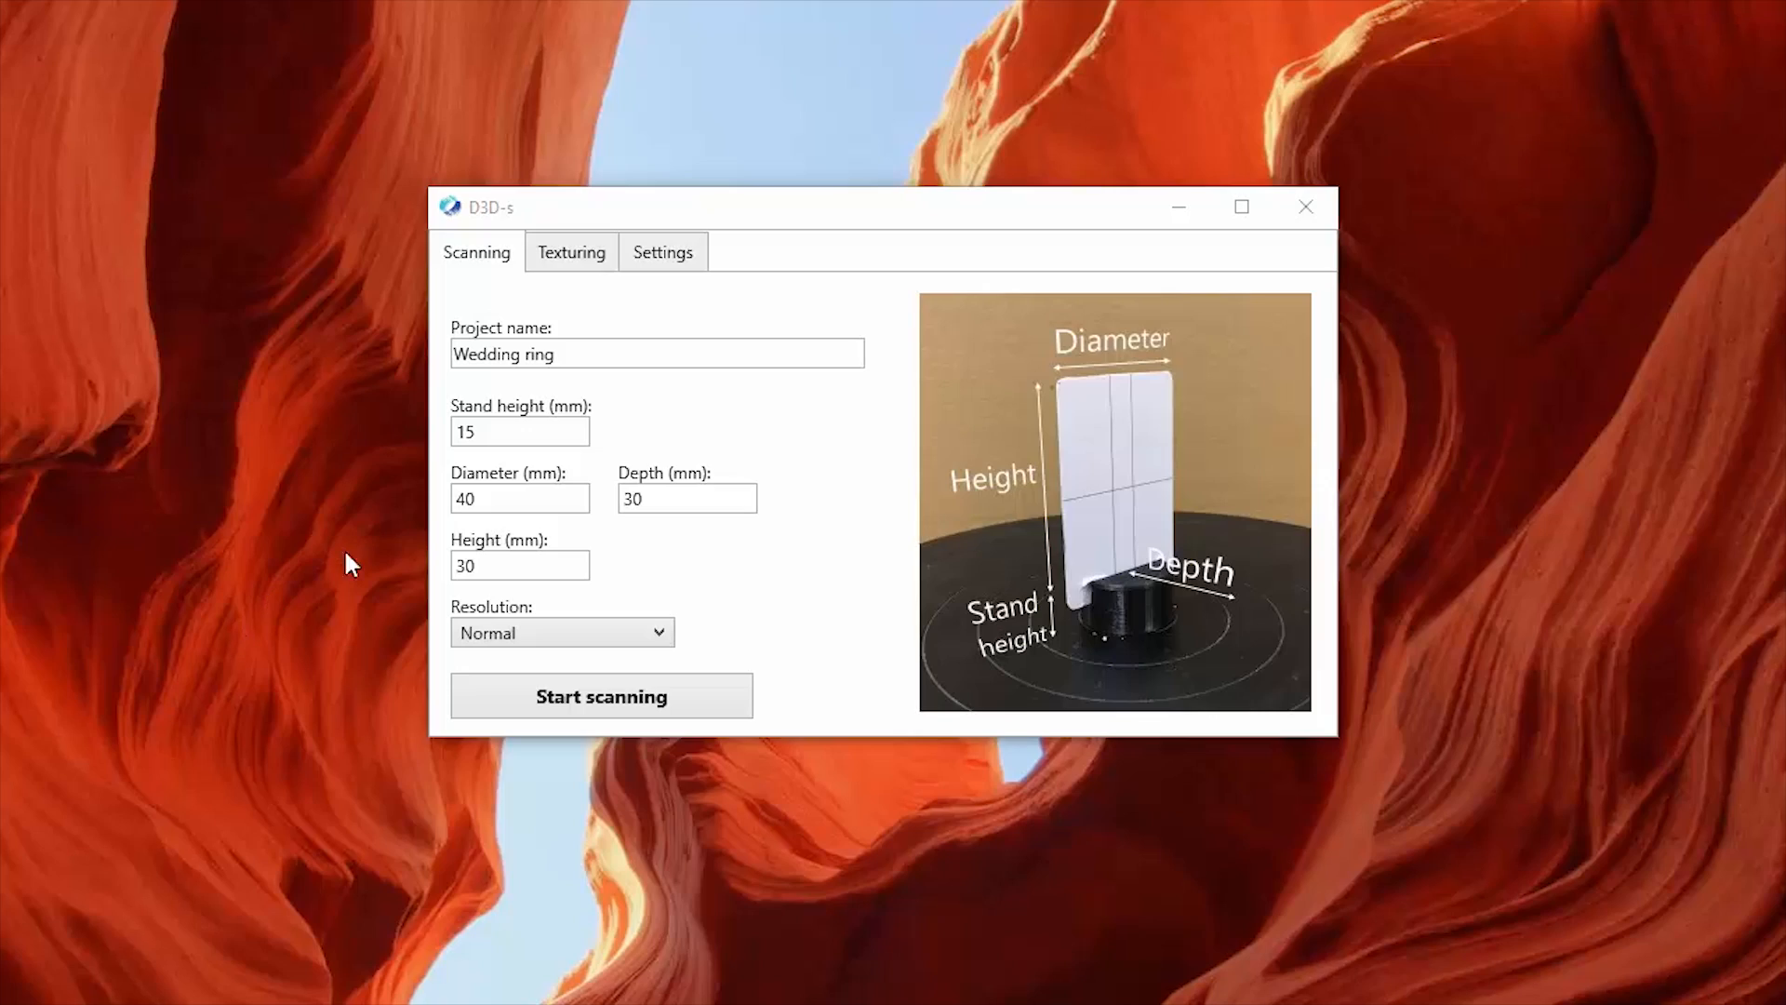
Switch from the Wedding ring scan settings in D3D-s to ZBrush's 3D Print Hub plugin.
{"action": "left_click", "coordinate": [519, 498]}
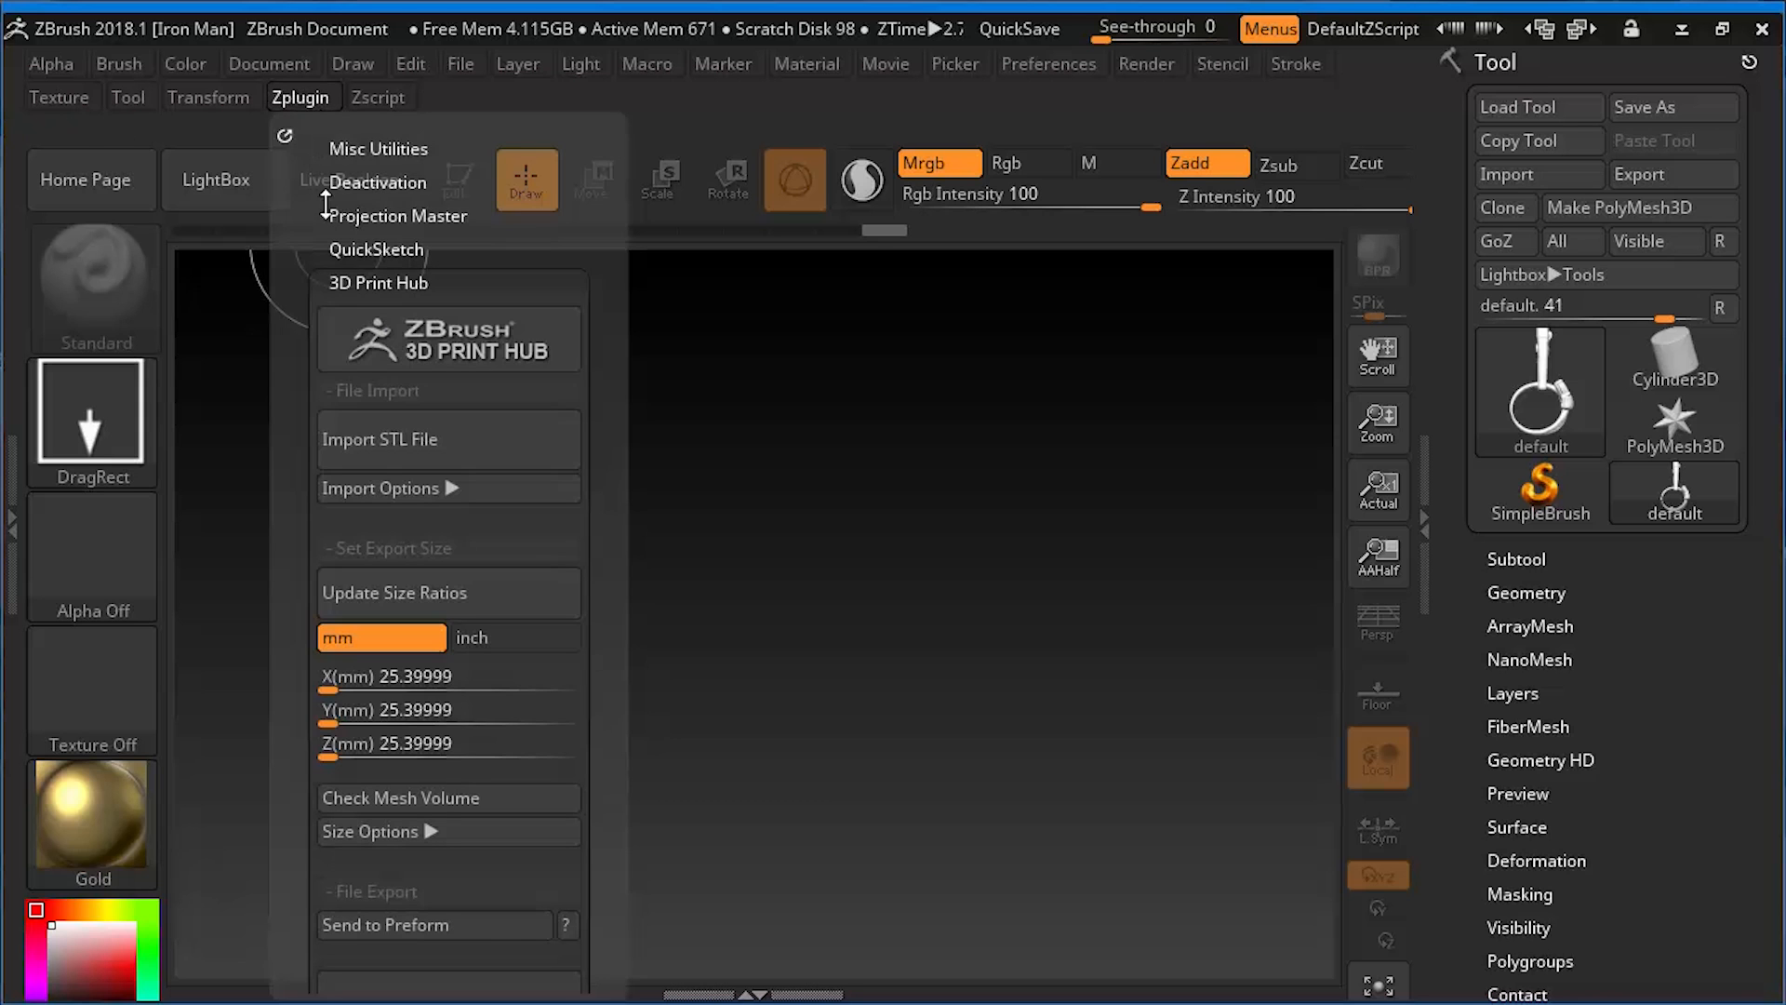
Import the 'Wedding ring1' STL scan through 3D Print Hub's Import STL File.
{"action": "left_click", "coordinate": [380, 438]}
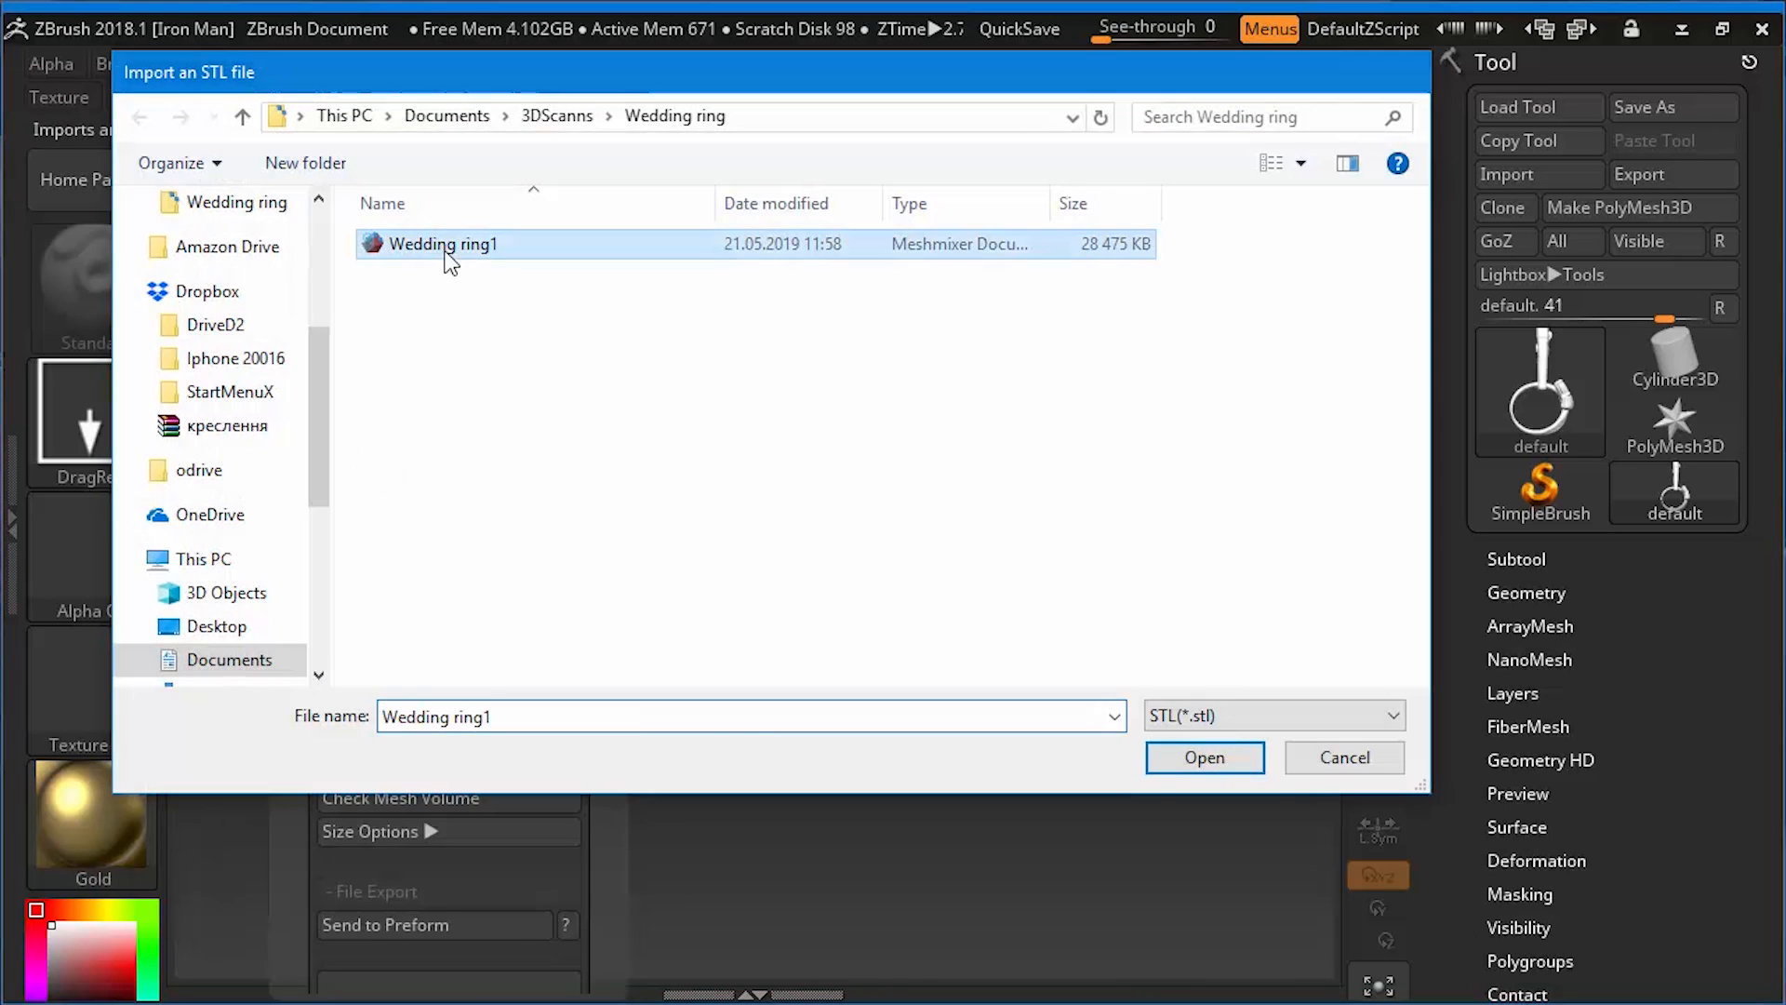
{"action": "left_click", "coordinate": [1204, 757]}
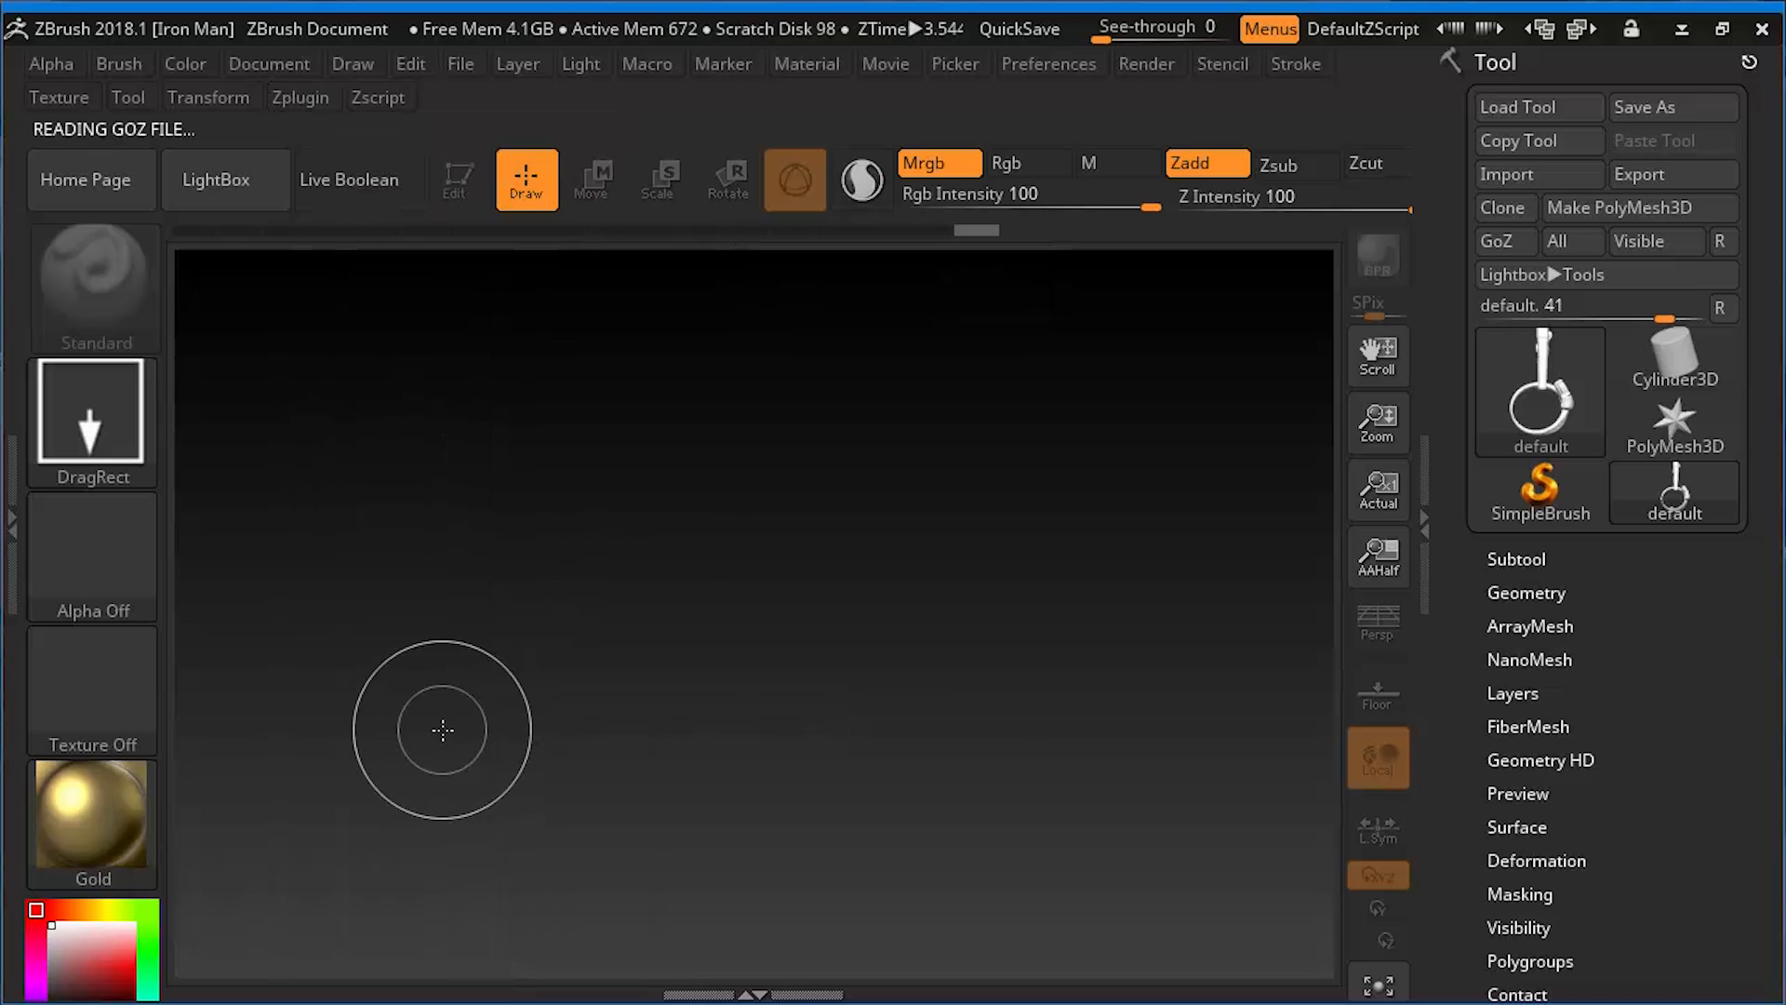